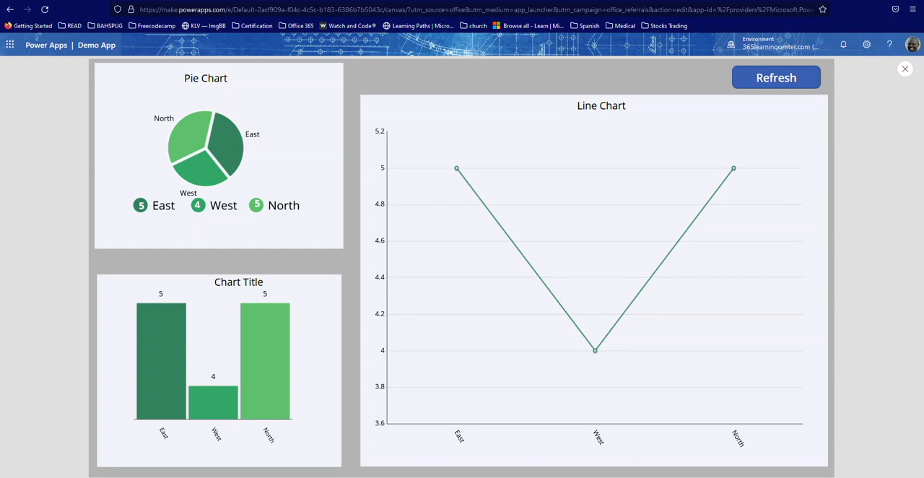
mouse_move(457, 169)
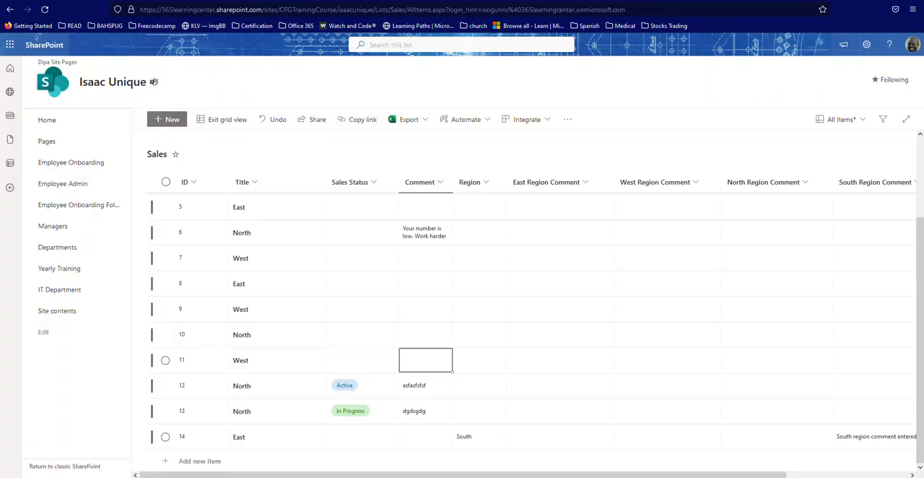
- Add new Sales list items titled West and North in SharePoint's grid view
click(260, 206)
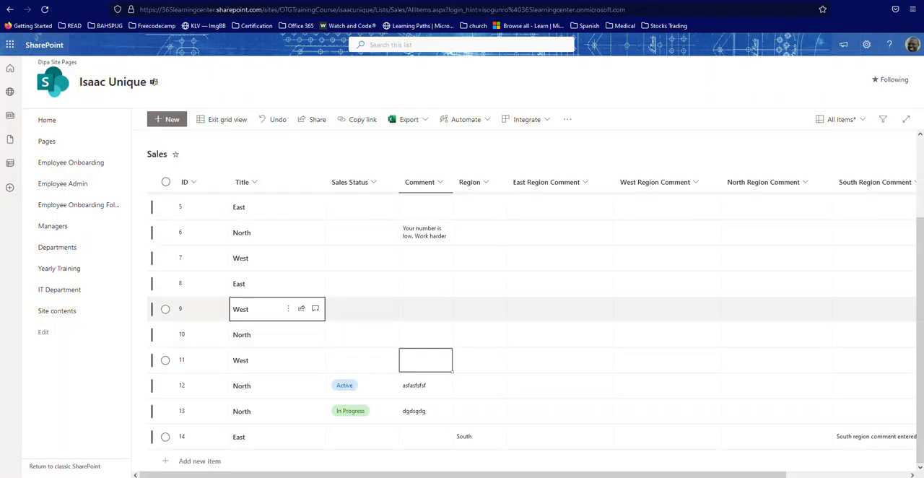
click(203, 436)
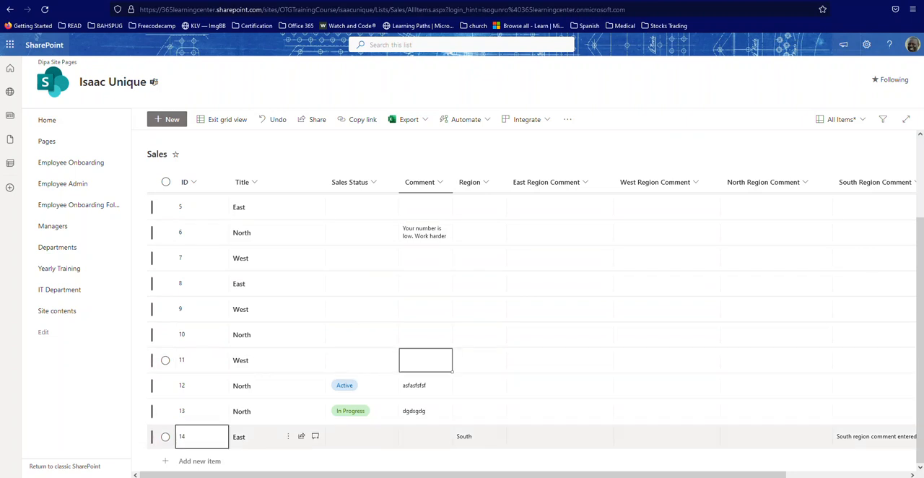
click(277, 460)
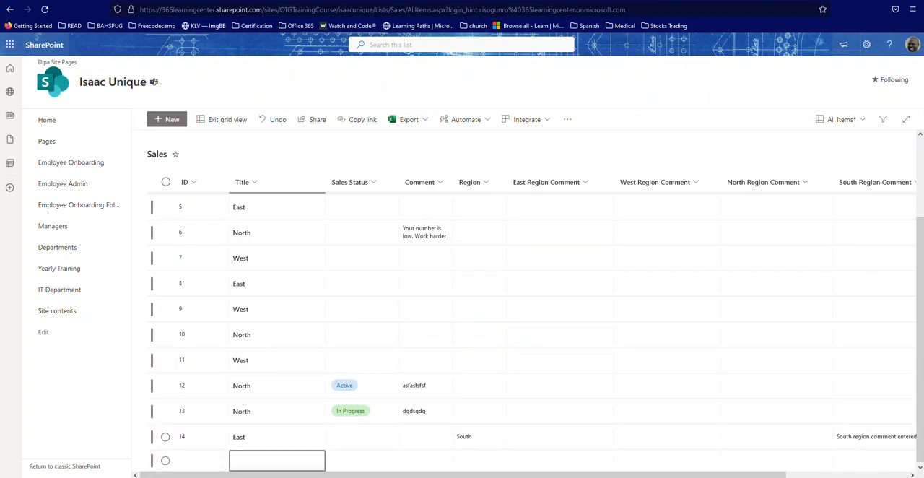
text(West)
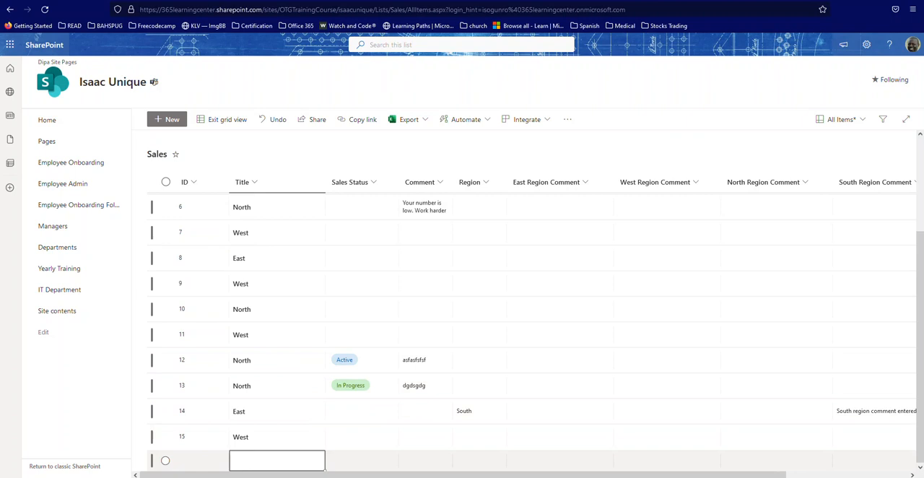
text(North)
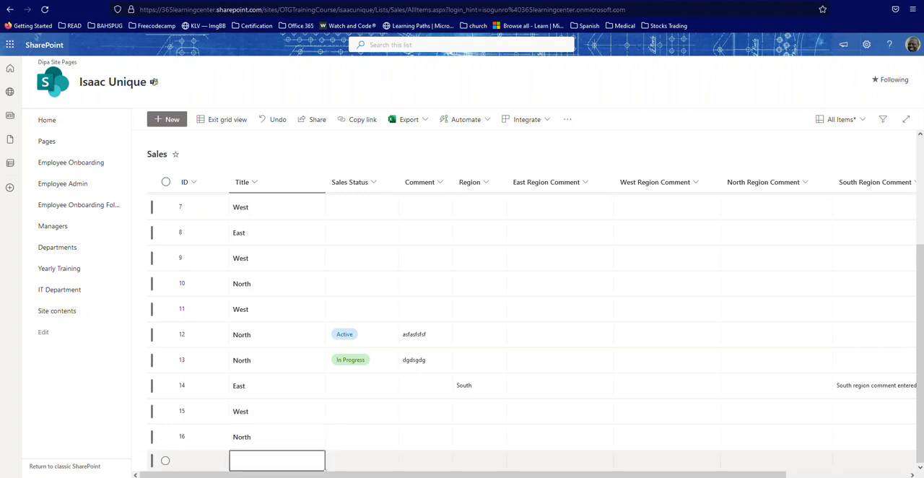
text(No)
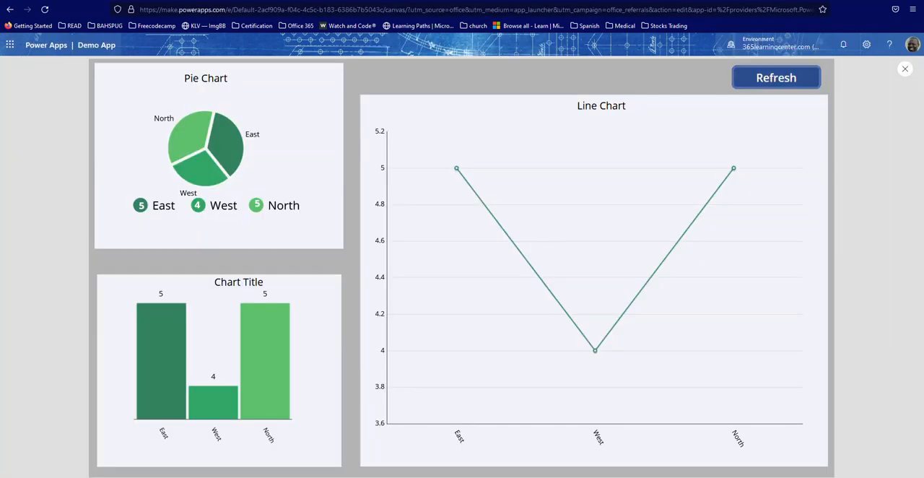
- Refresh the charts to show East 5, West 5, North 7, then exit preview
click(775, 77)
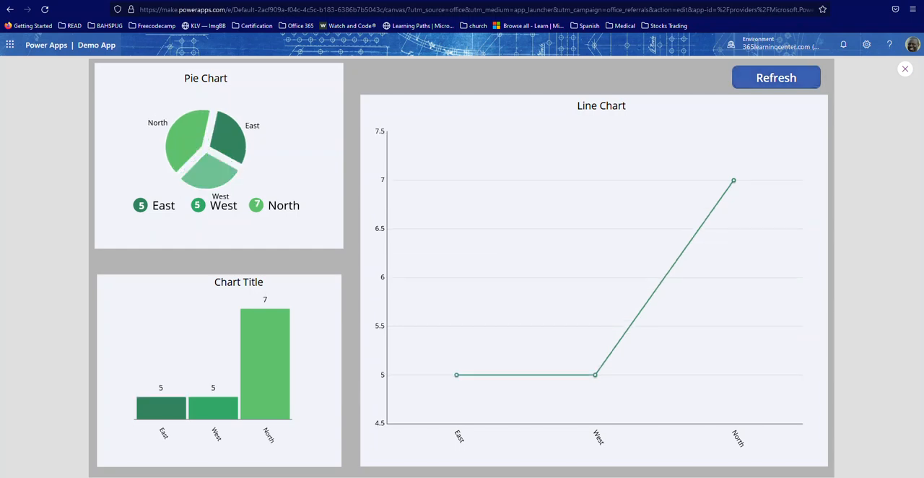
mouse_move(733, 180)
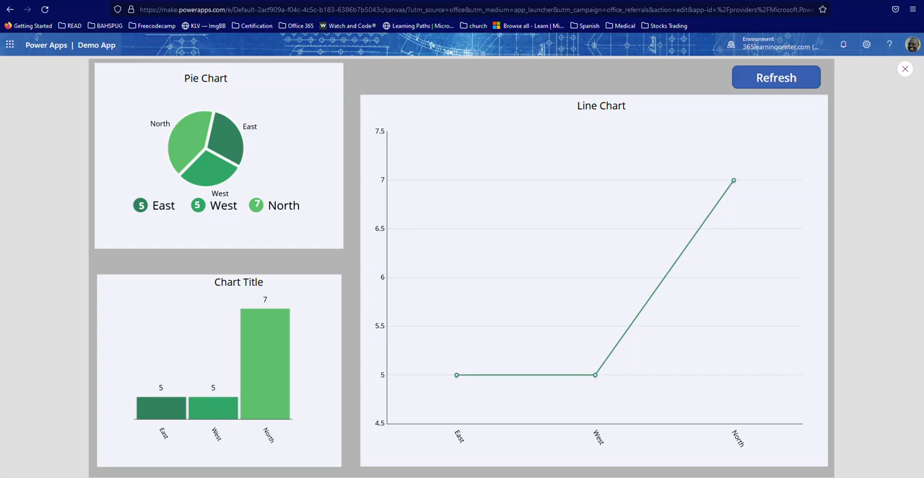
mouse_move(905, 69)
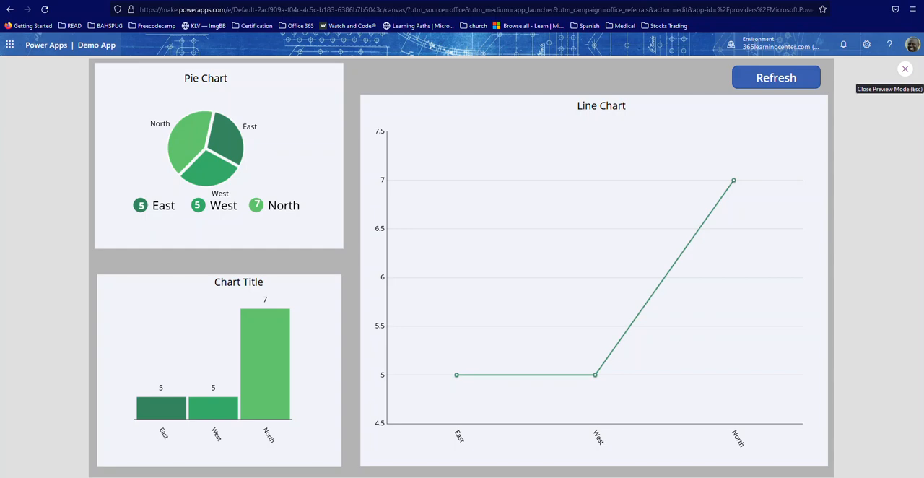
click(904, 68)
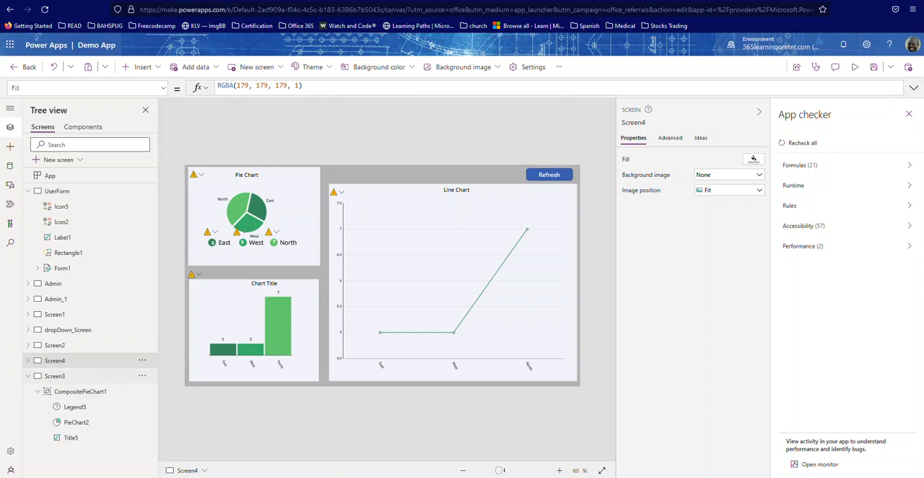
- Select Screen3 and scroll the Insert controls list down toward Charts
click(81, 390)
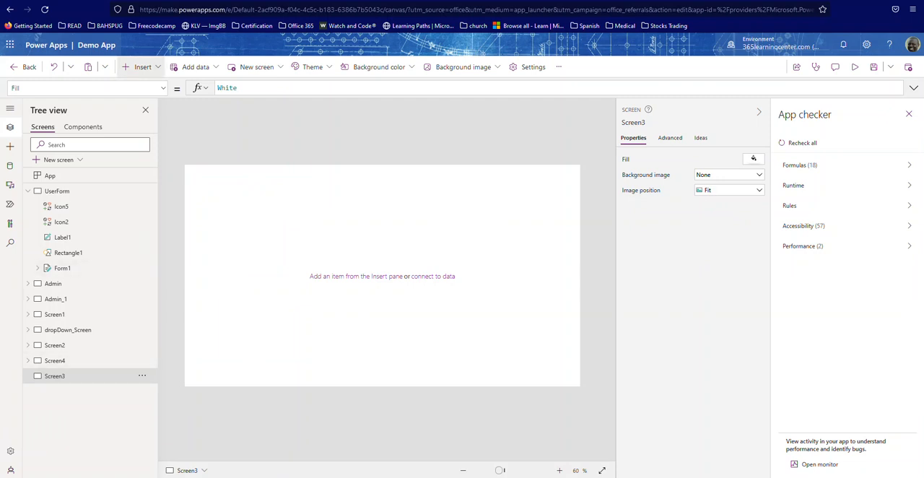
mouse_move(143, 67)
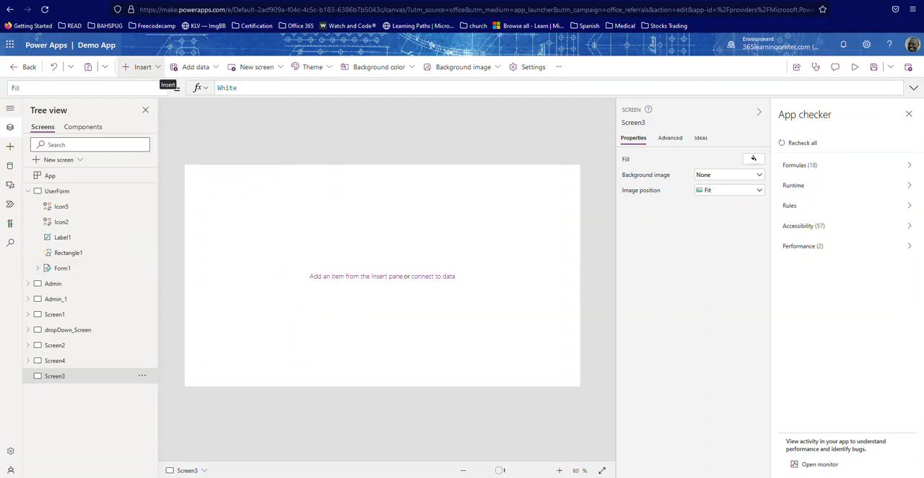
click(143, 67)
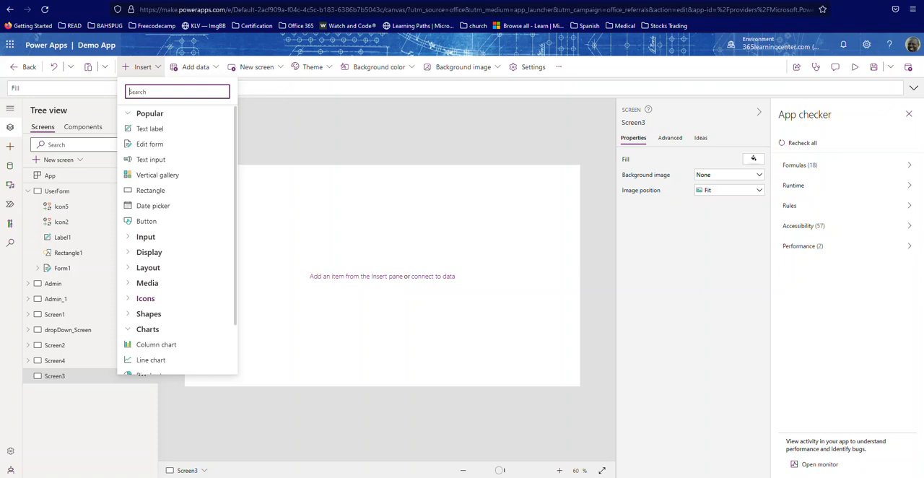
scroll(down, 3)
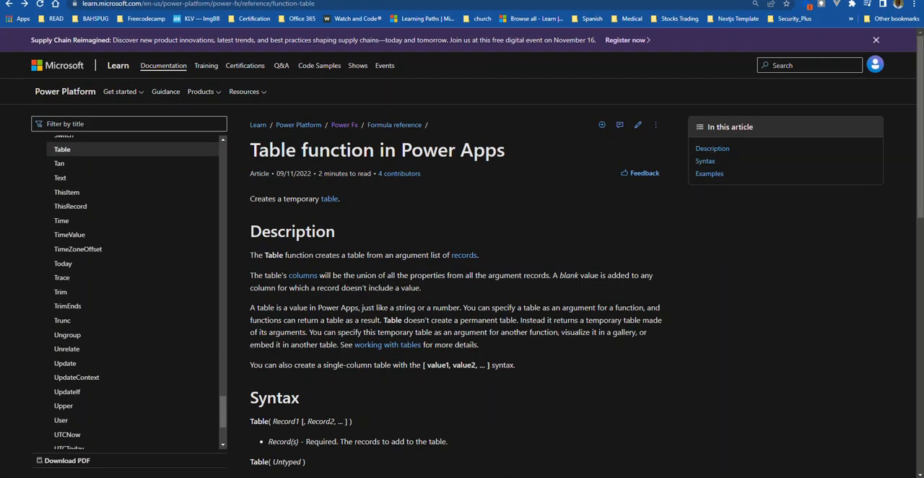
- Scroll the Table function article down to its Syntax section
scroll(down, 3)
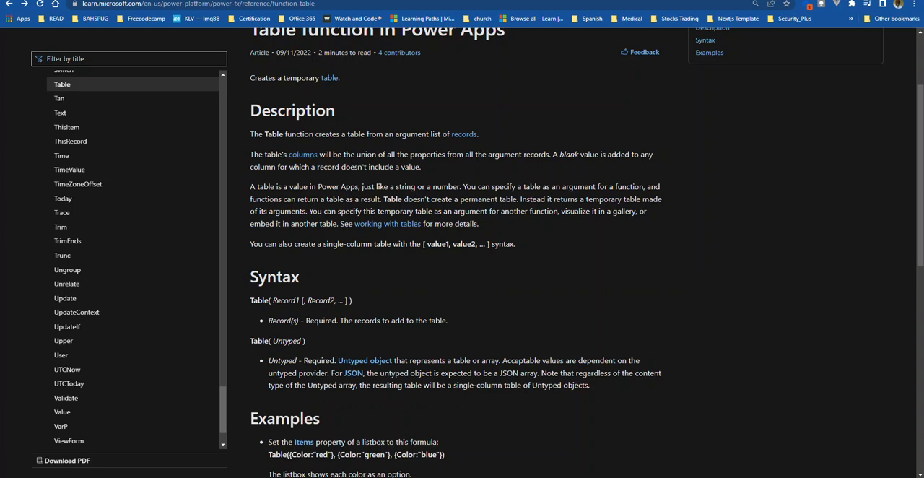
scroll(down, 3)
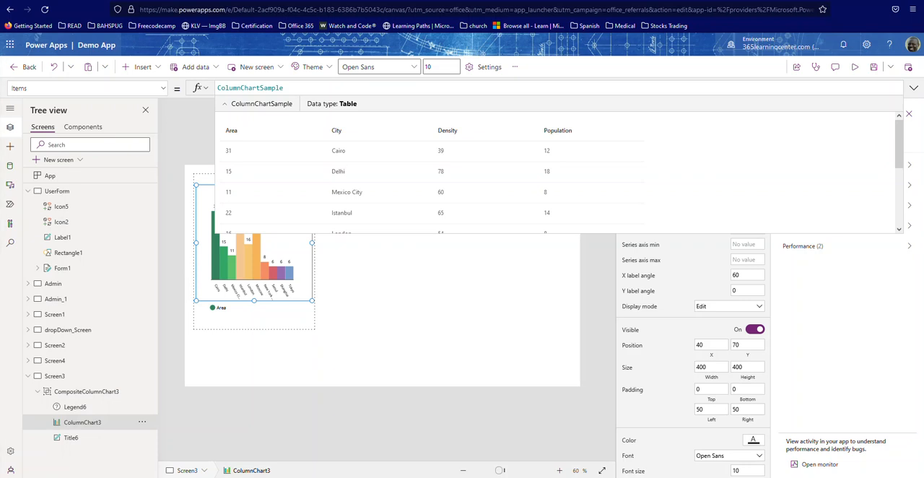
- Bring up the 'Show data in a line, pie, or bar chart in canvas apps' article
click(145, 109)
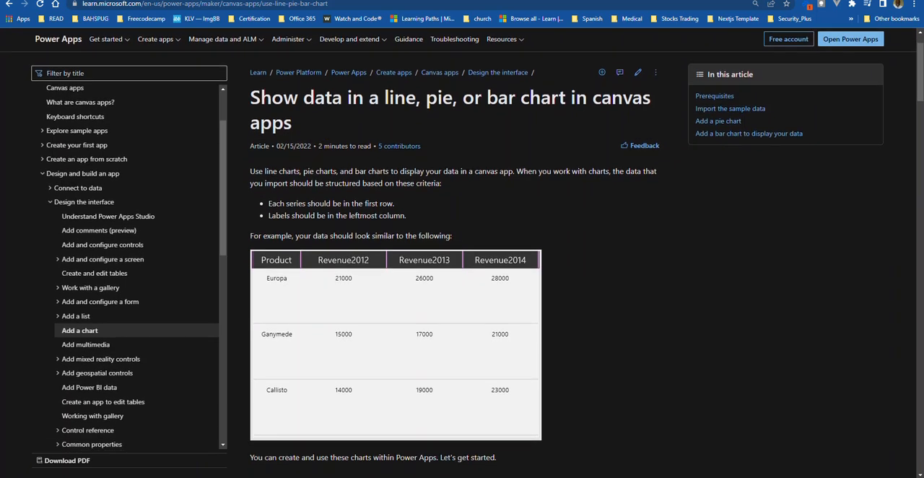
scroll(down, 3)
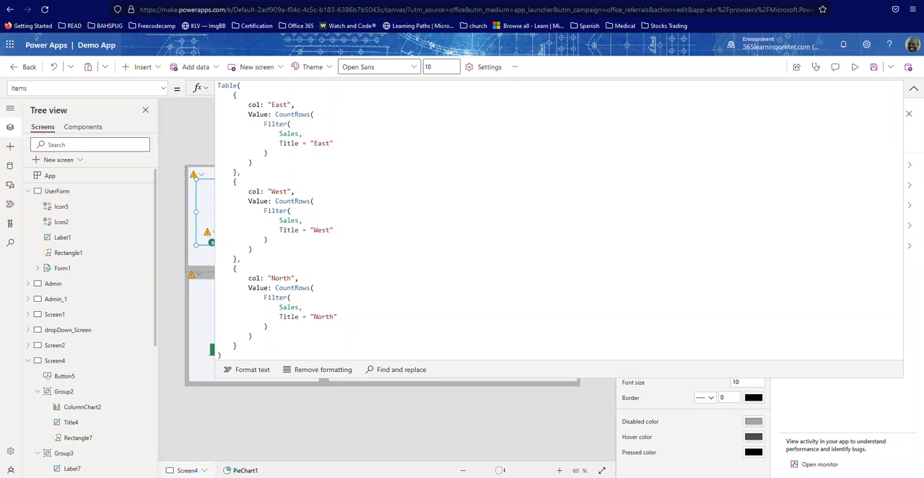
mouse_move(292, 201)
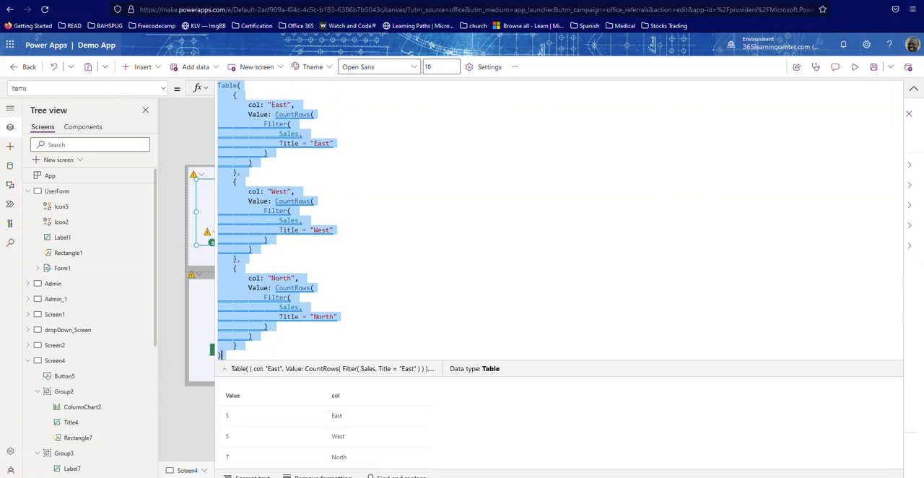
- Set the Screen3 column chart's bar gap to 10
click(55, 375)
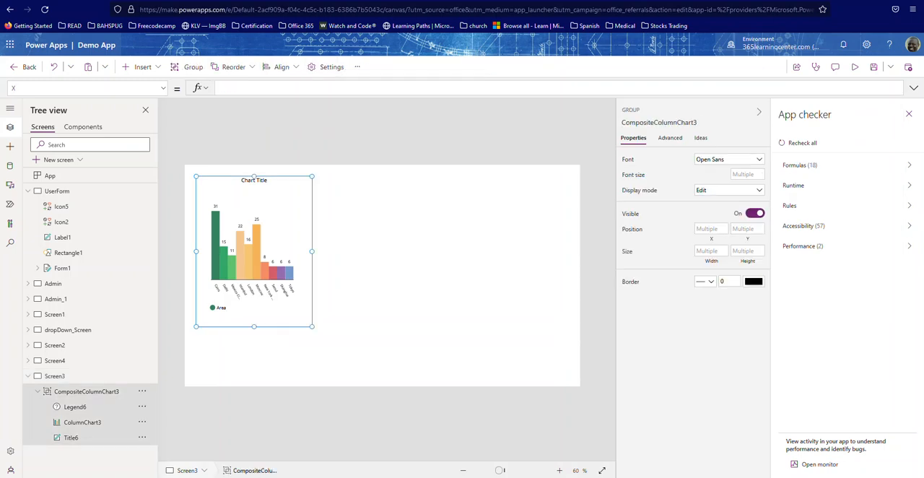
click(83, 422)
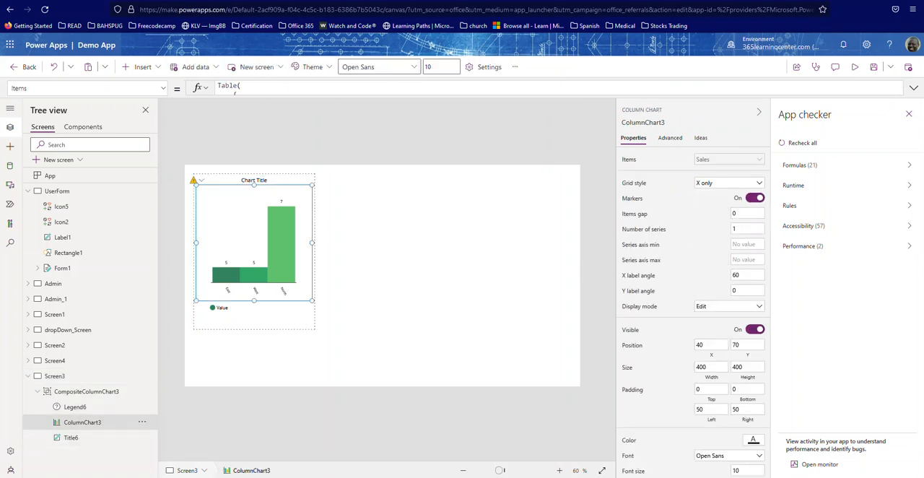
click(747, 213)
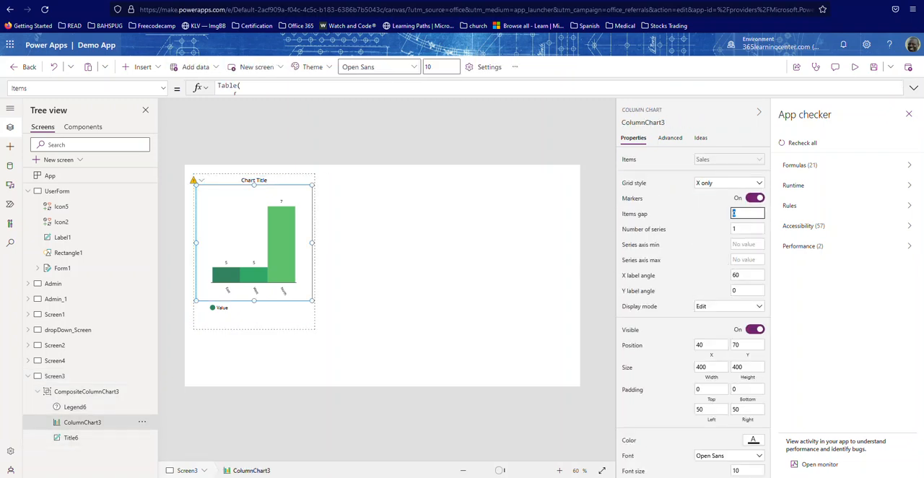
text(10)
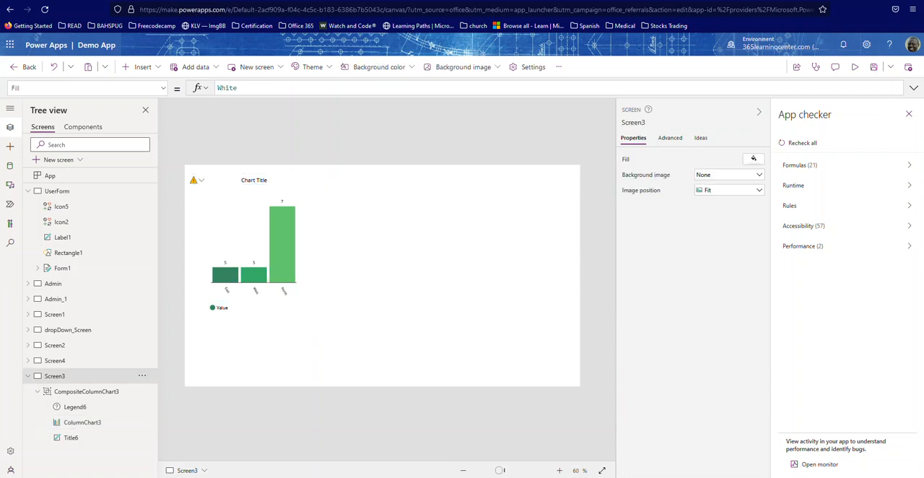
- Recheck the column chart's settings and switch to the Screen4 dashboard
click(252, 251)
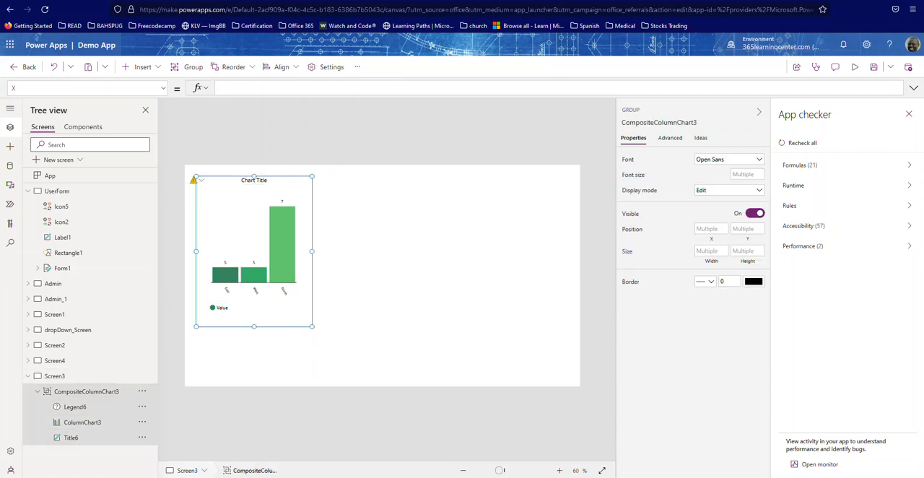
click(82, 422)
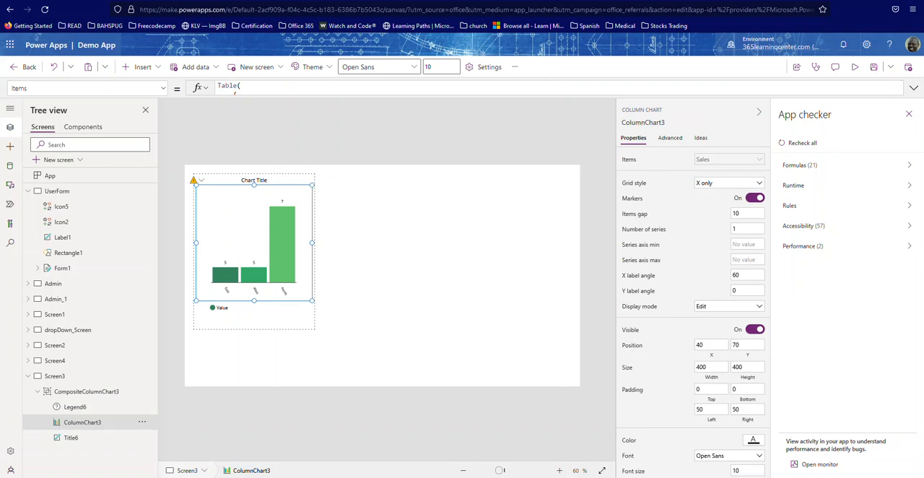
click(55, 375)
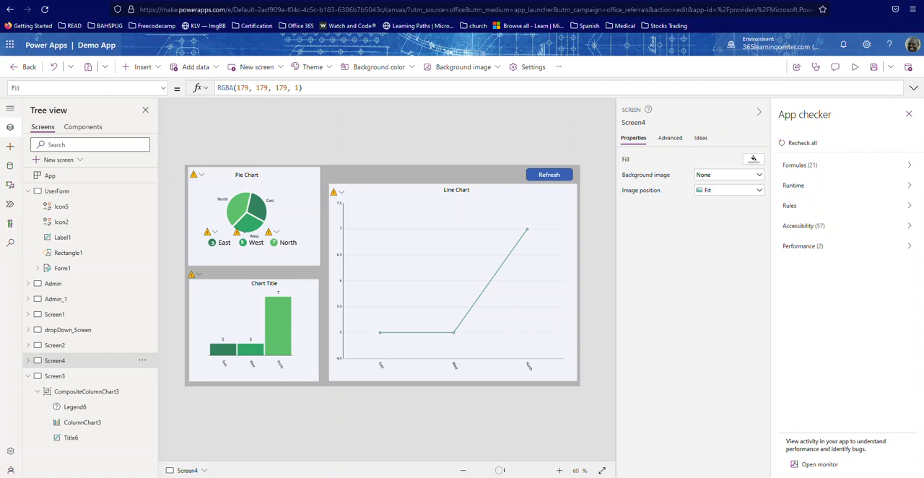
click(548, 174)
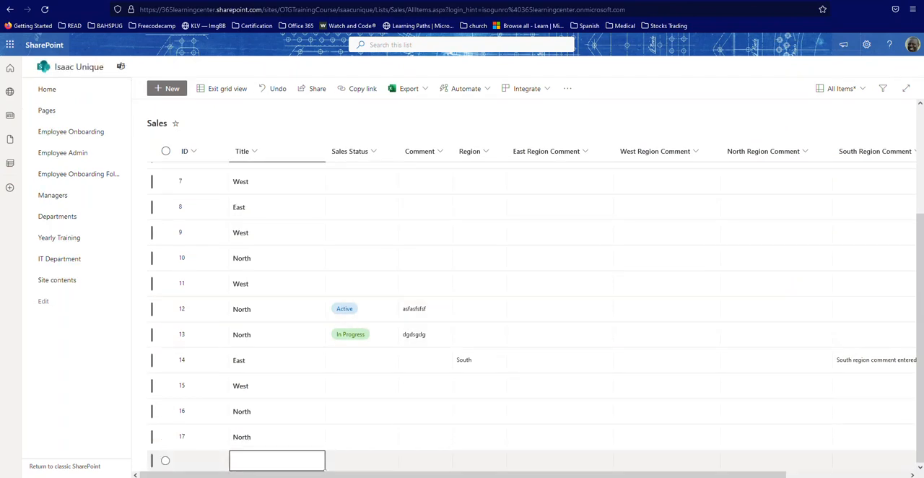
- Add more North items to the Sales list, up to ID 18
text(North)
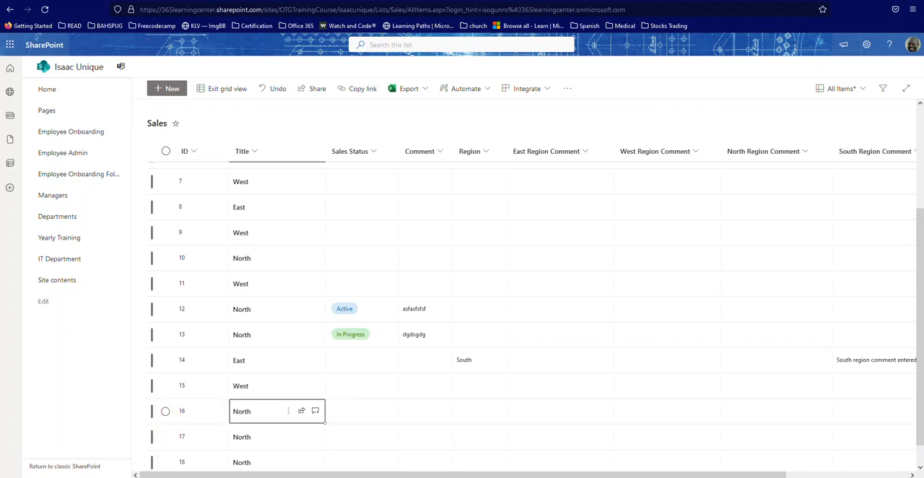
scroll(down, 3)
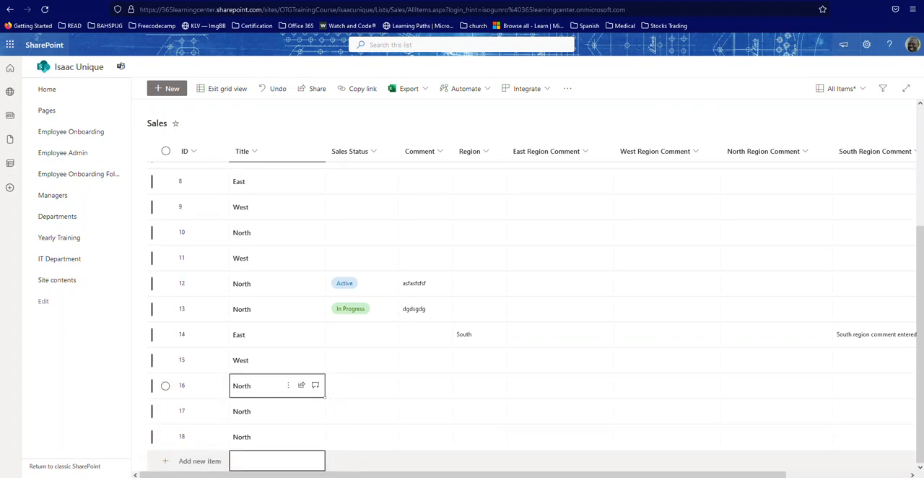
text(No)
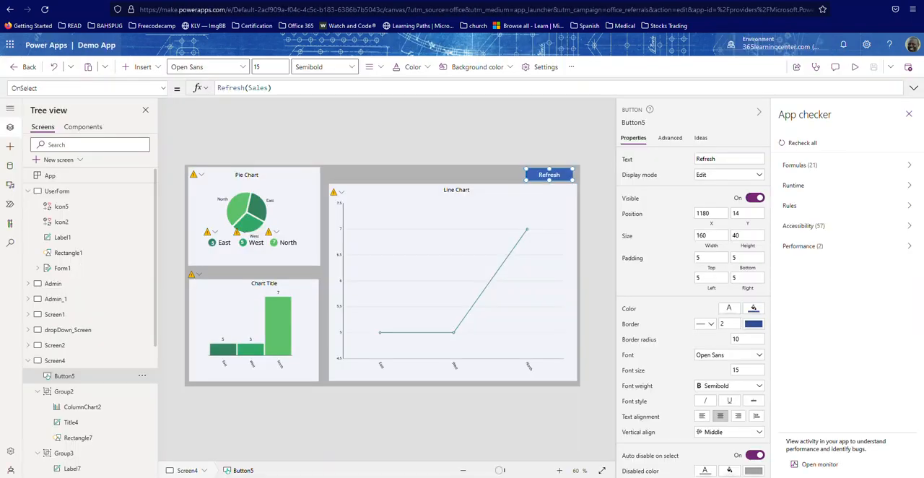
- Run the app in preview and refresh its Sales data, bringing North to 9
click(855, 66)
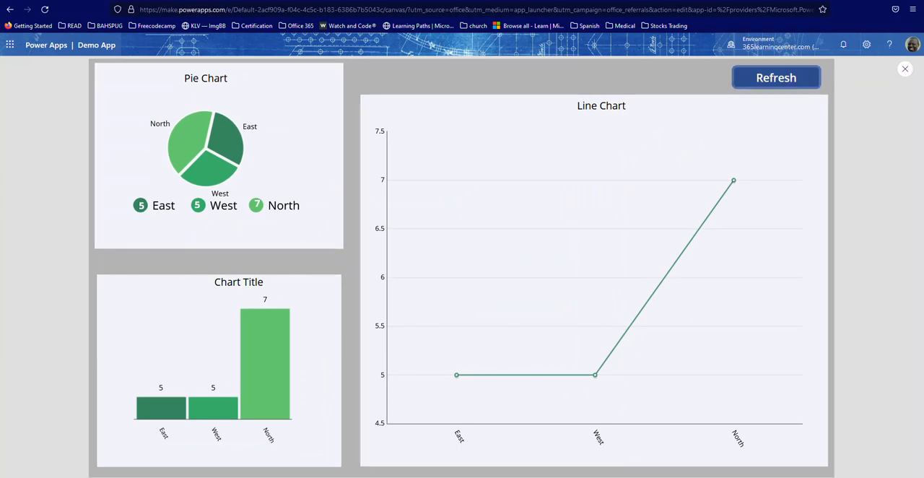
click(775, 77)
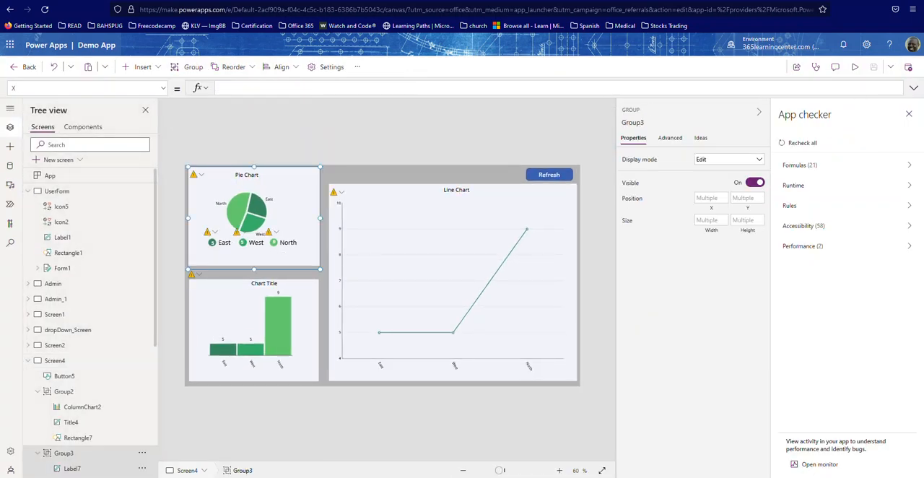
- Check the North count in the pie legend and open the pie chart's CountRows delegation warning options
click(71, 468)
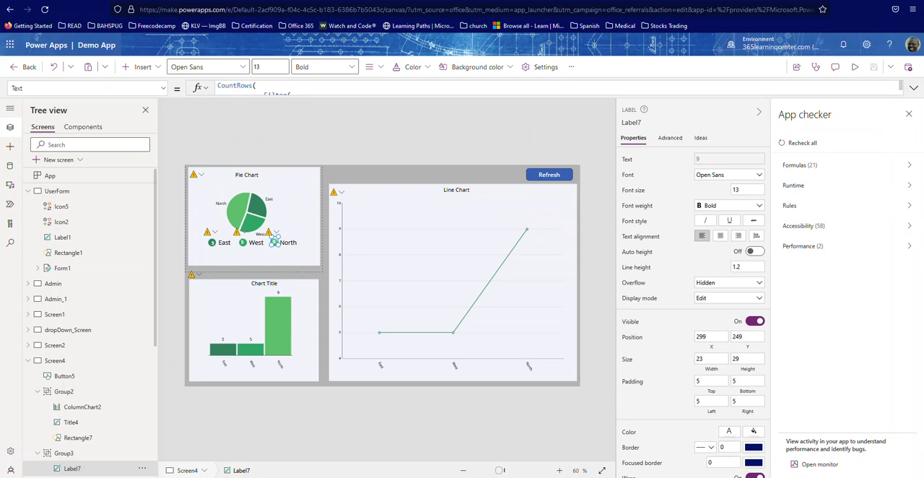
mouse_move(274, 246)
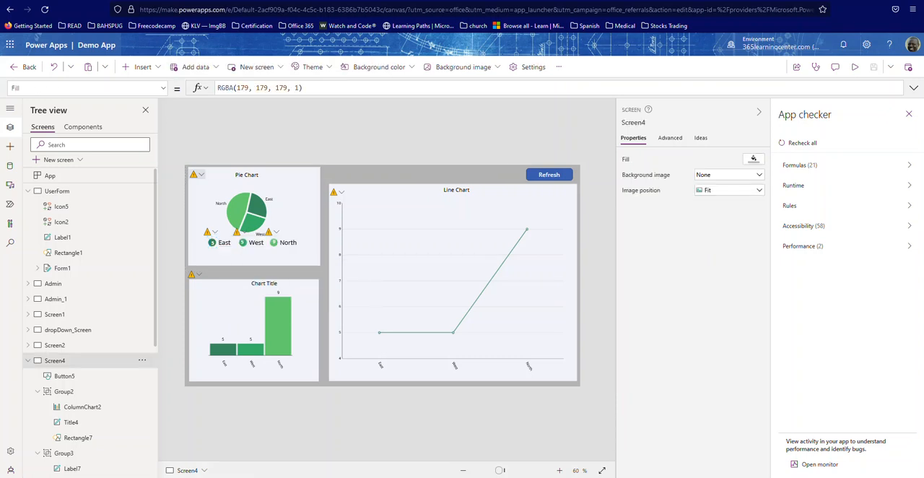
click(194, 174)
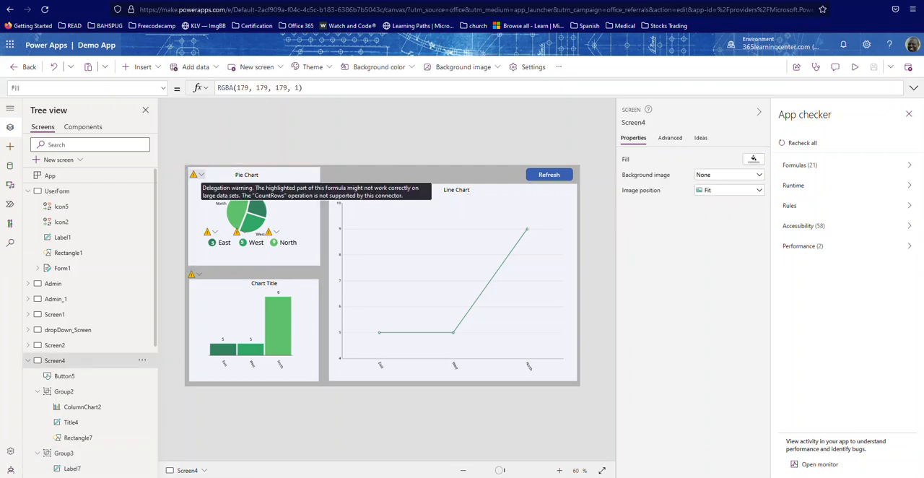
click(194, 174)
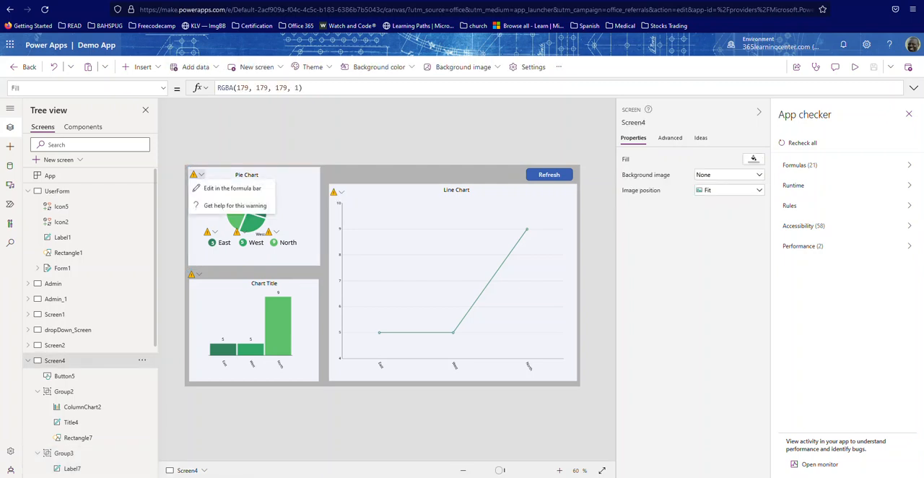